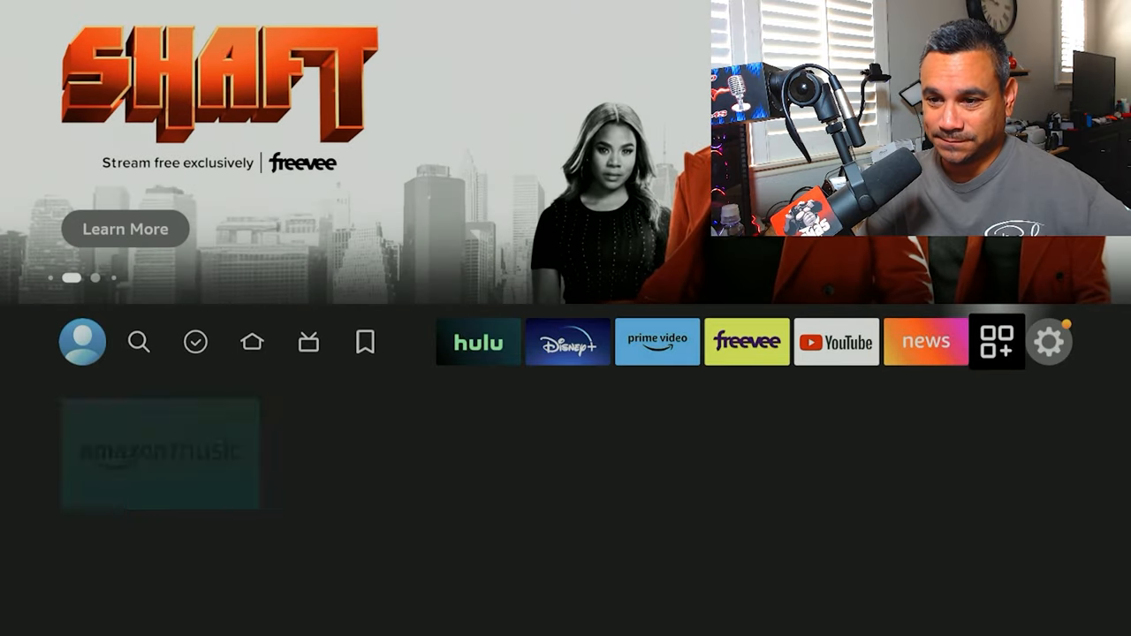
Step: Open Settings > Applications, showing 10.55 GB of 12.98 GB internal storage available
click(658, 342)
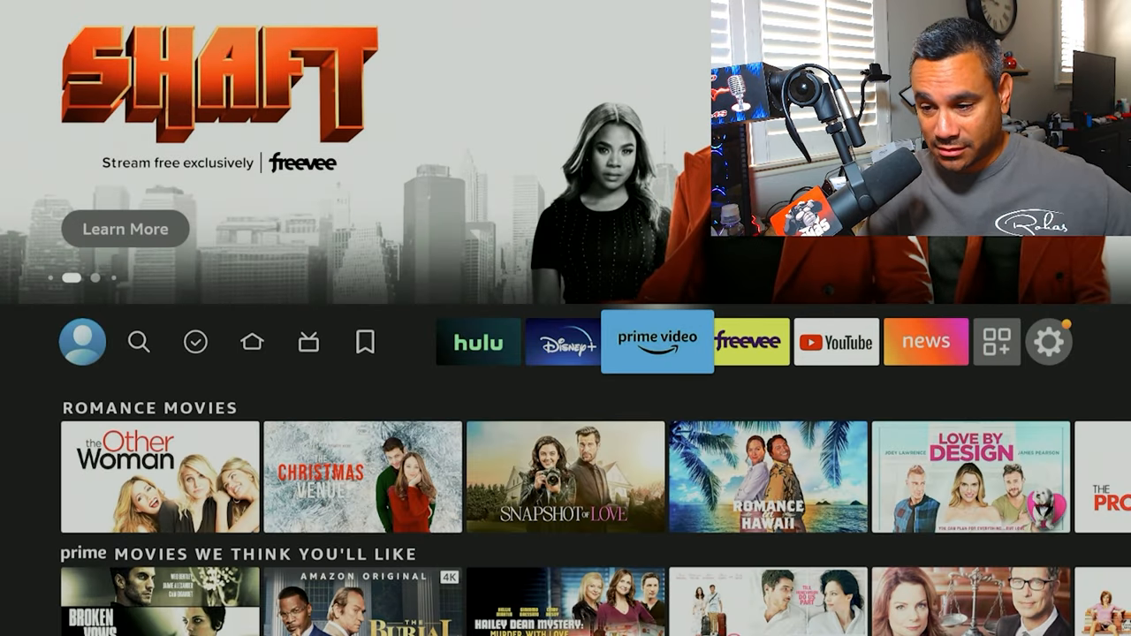
click(1047, 342)
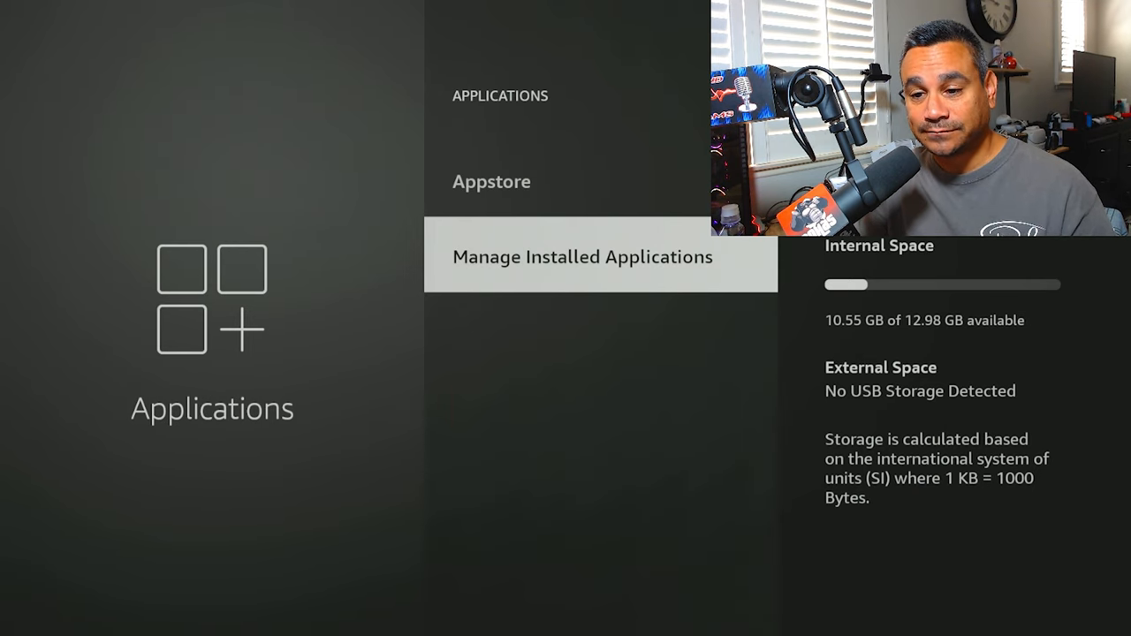
Step: Browse the installed applications list and view the Appstore app's size and cache details
click(583, 257)
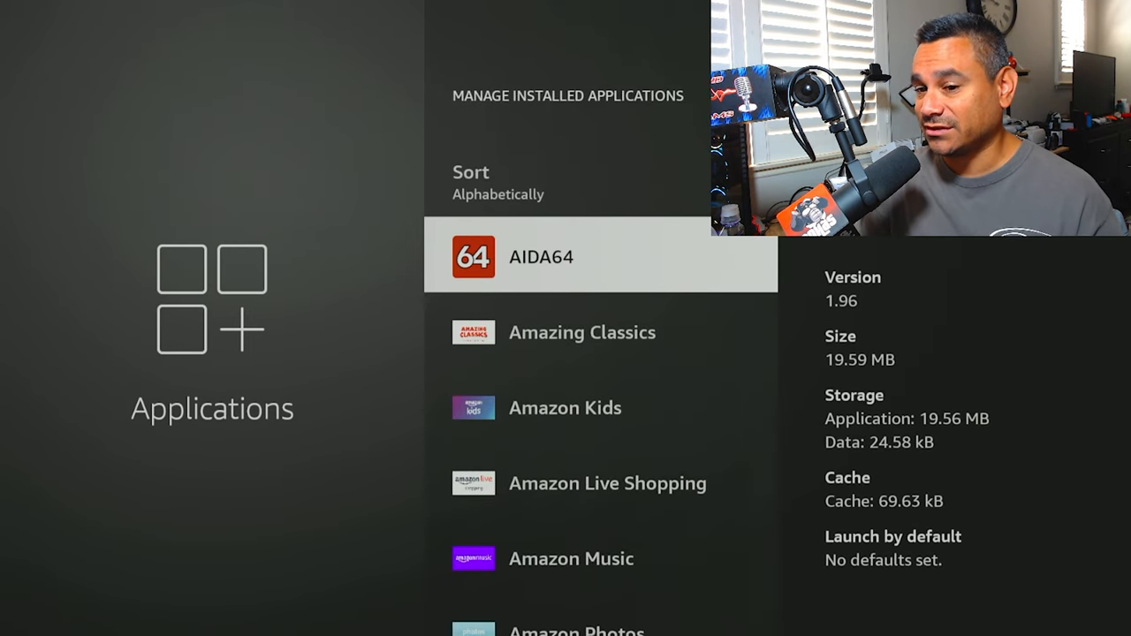
scroll(down, 3)
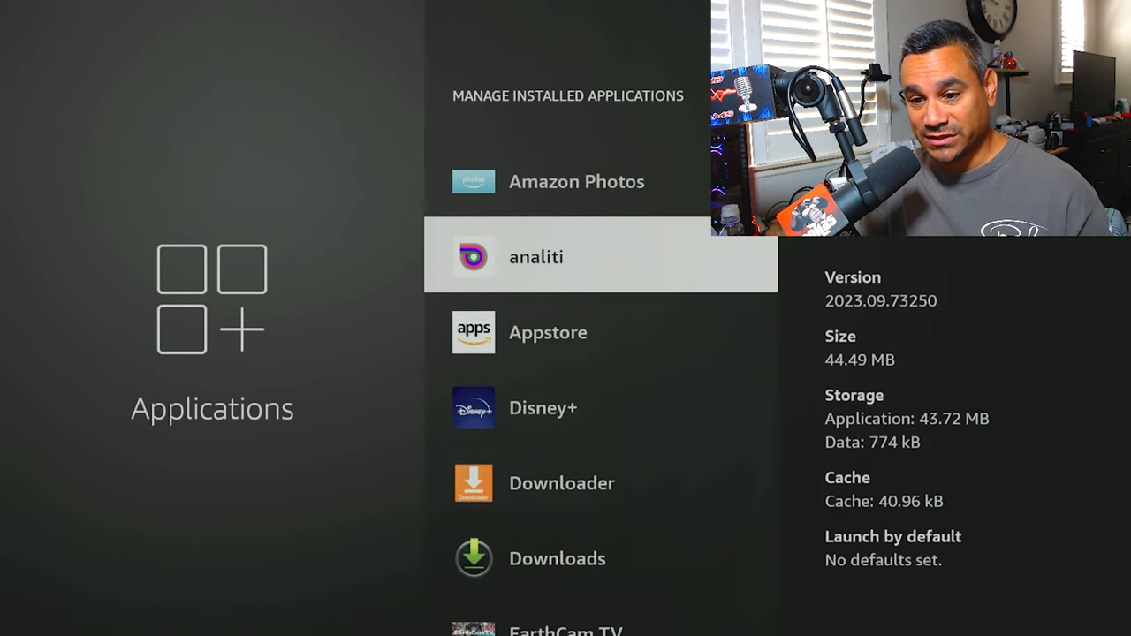
scroll(down, 3)
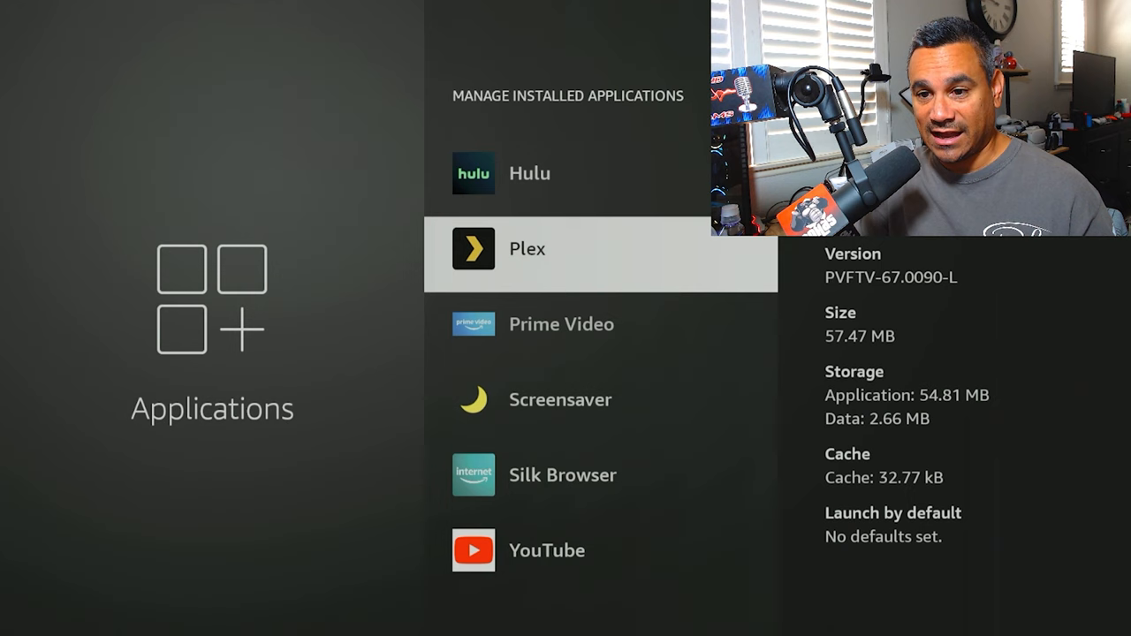
scroll(up, 3)
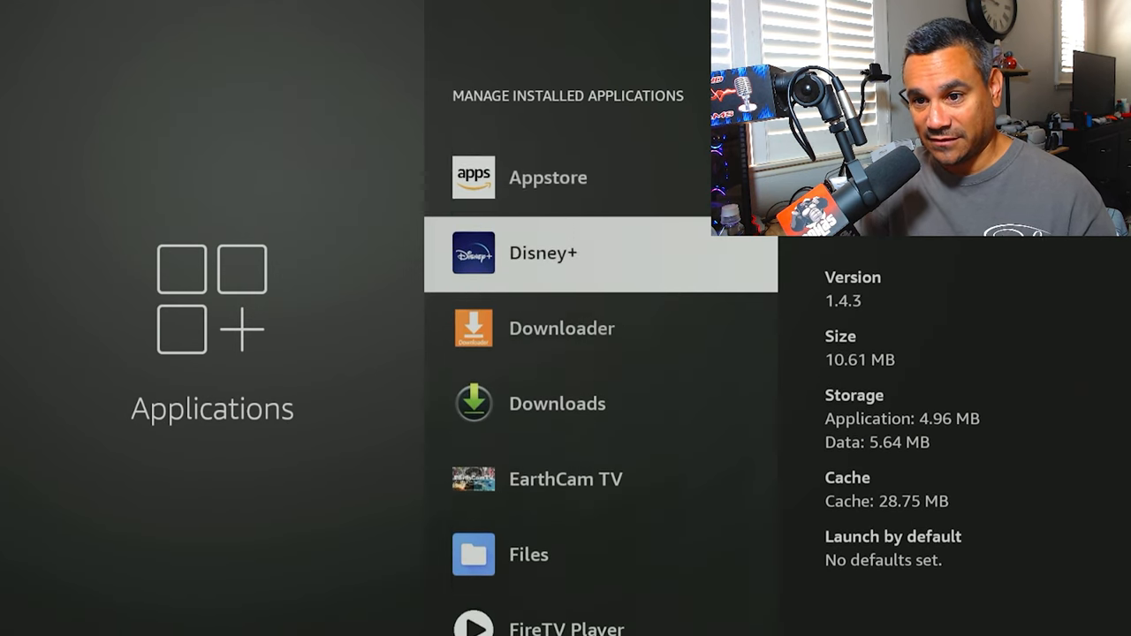
scroll(up, 3)
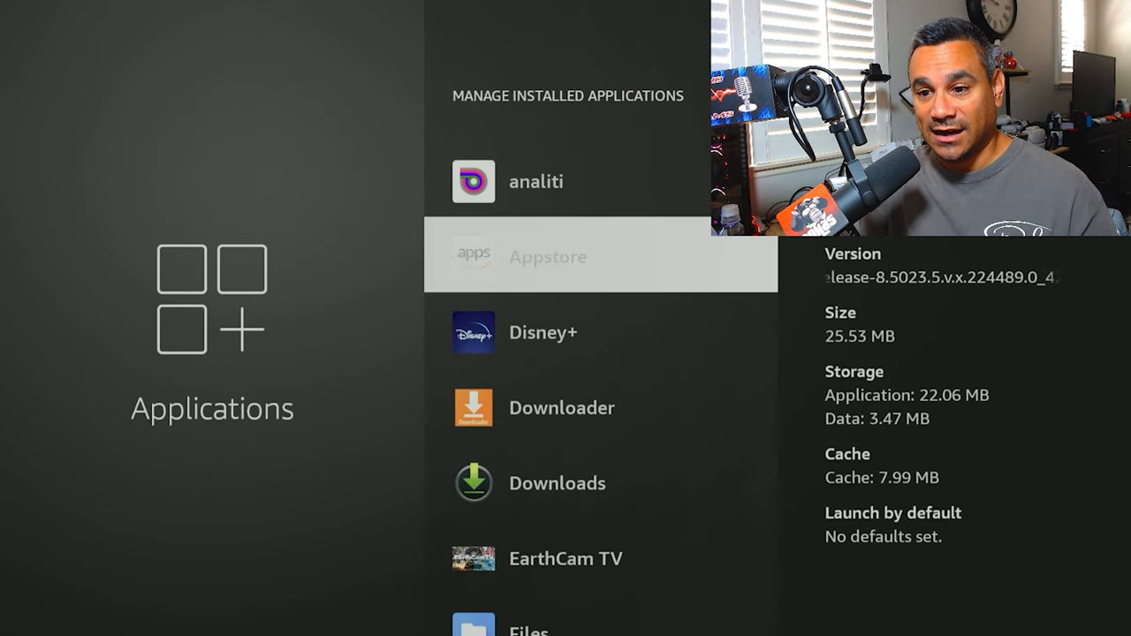
click(547, 256)
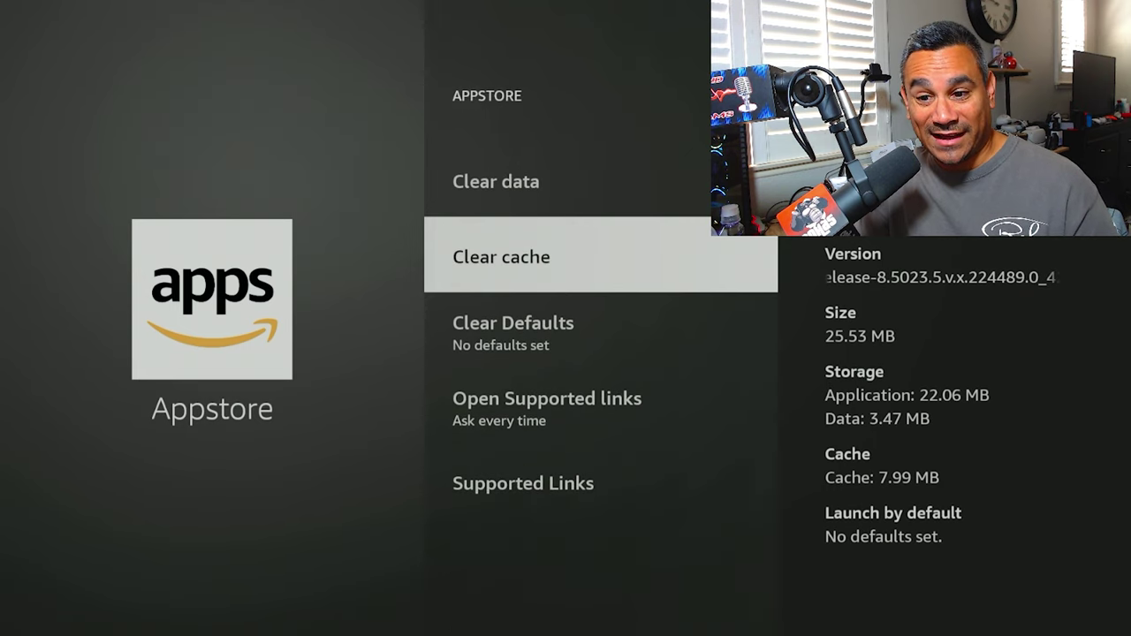
scroll(up, 3)
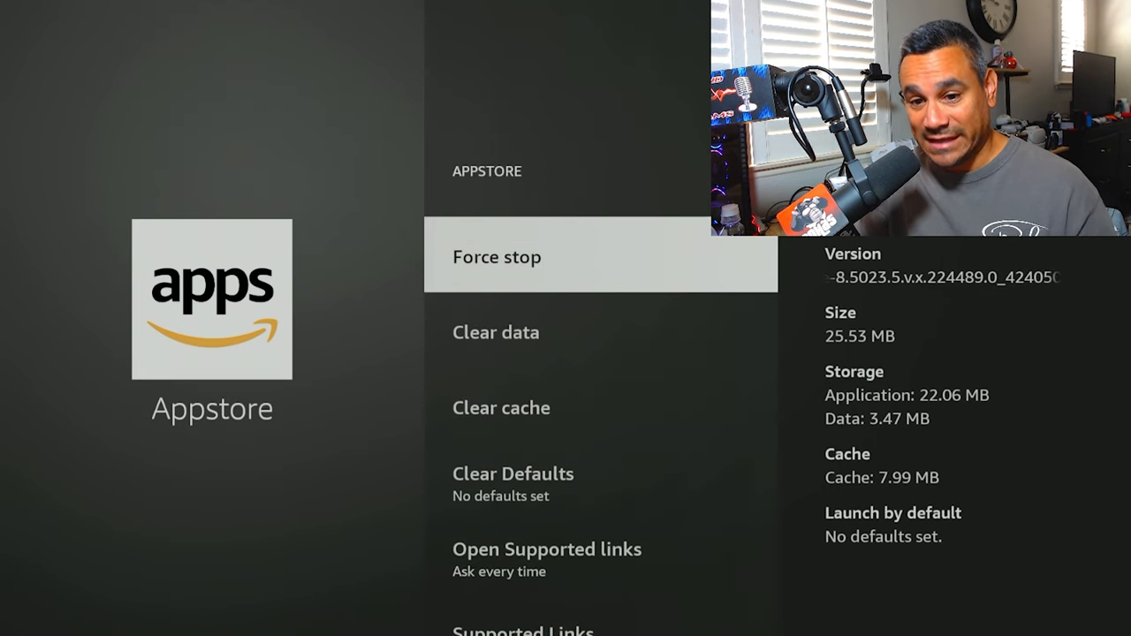
key(Back)
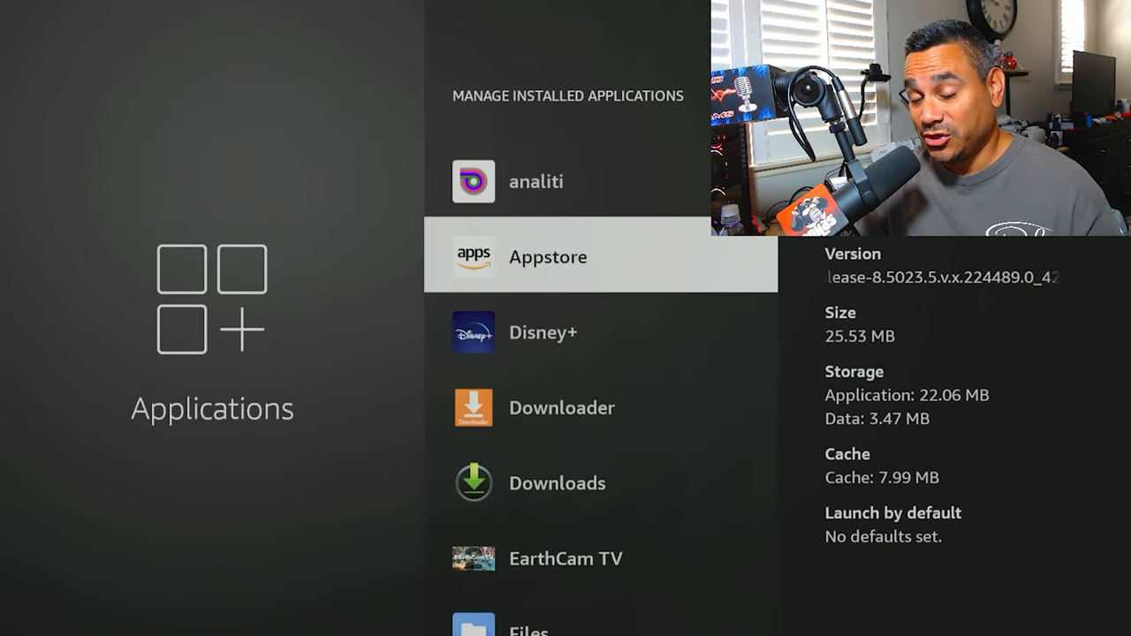
Step: Scroll down to view the Freevee app's options, then back out of Applications settings
scroll(down, 3)
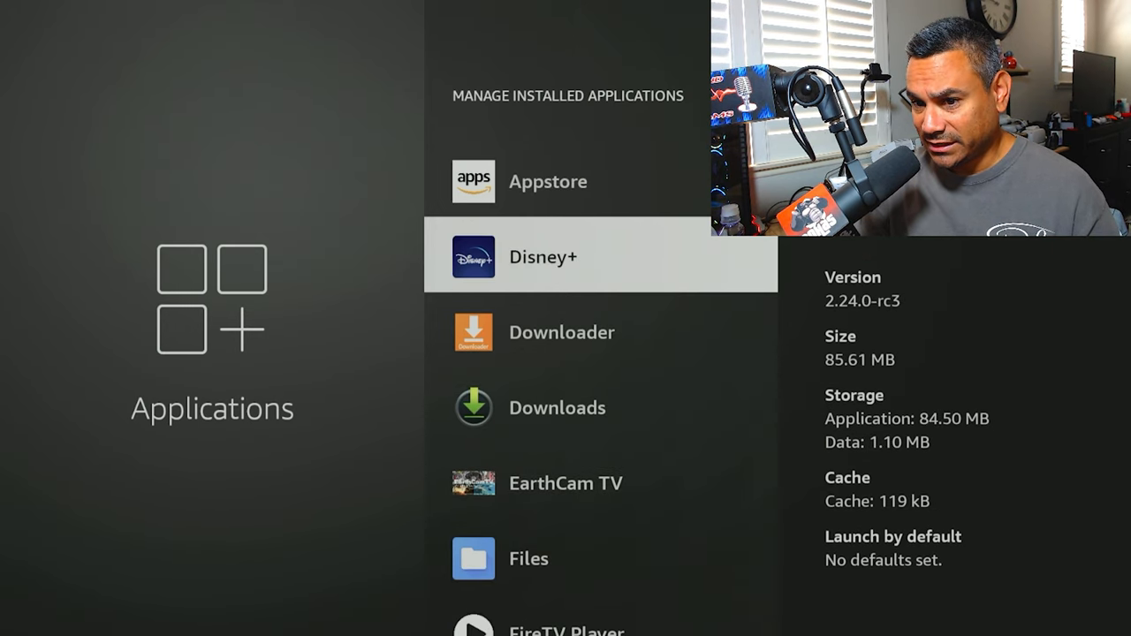
scroll(down, 3)
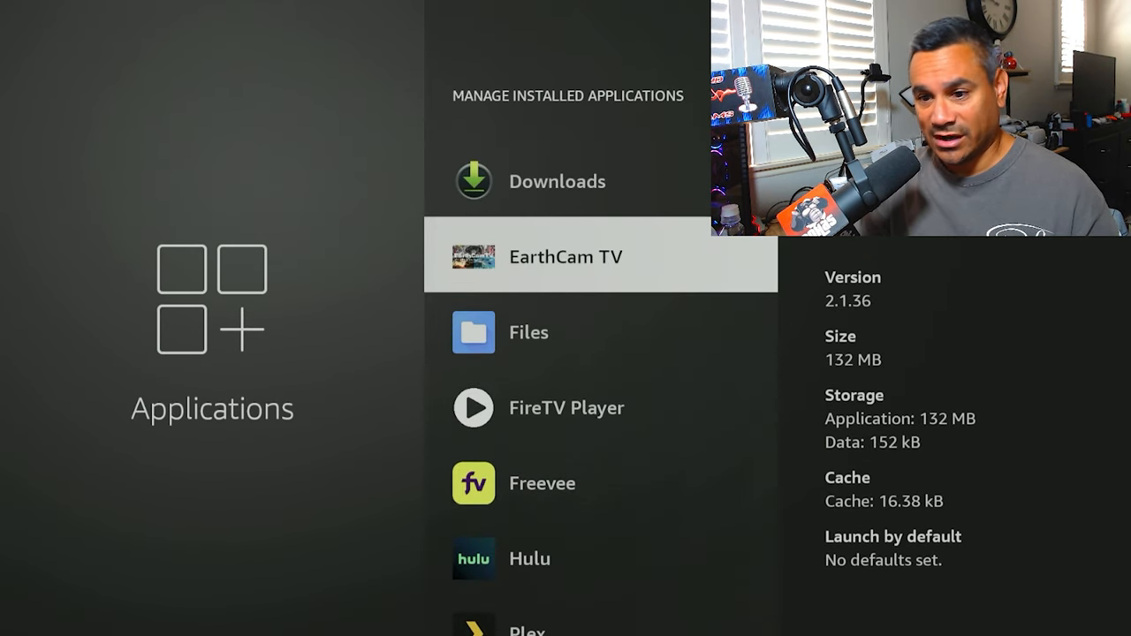
scroll(down, 3)
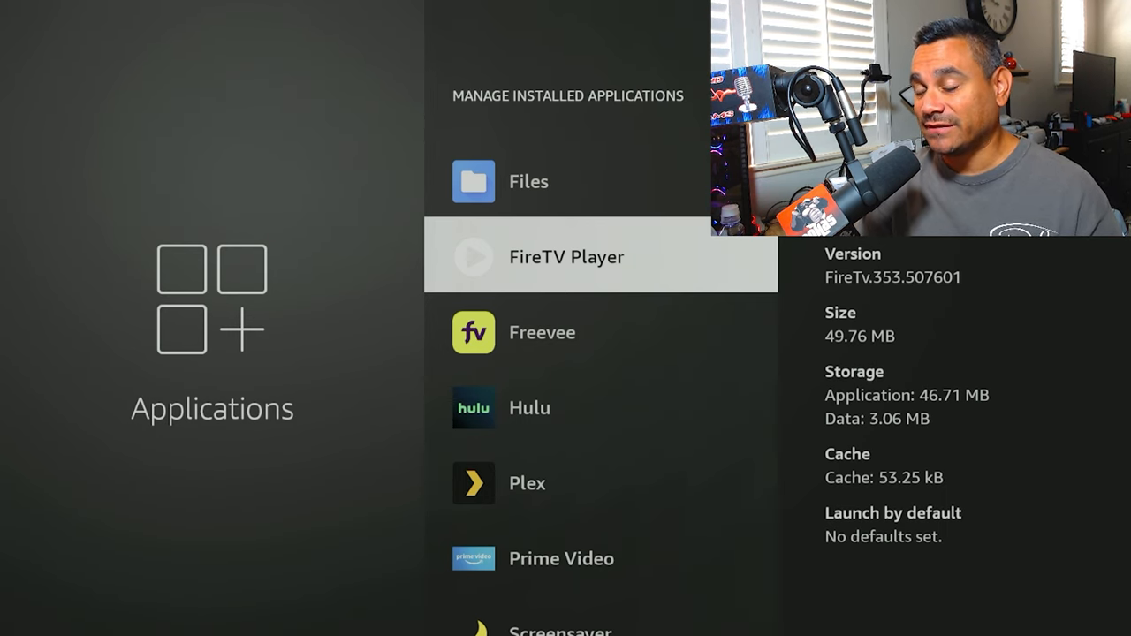
scroll(down, 3)
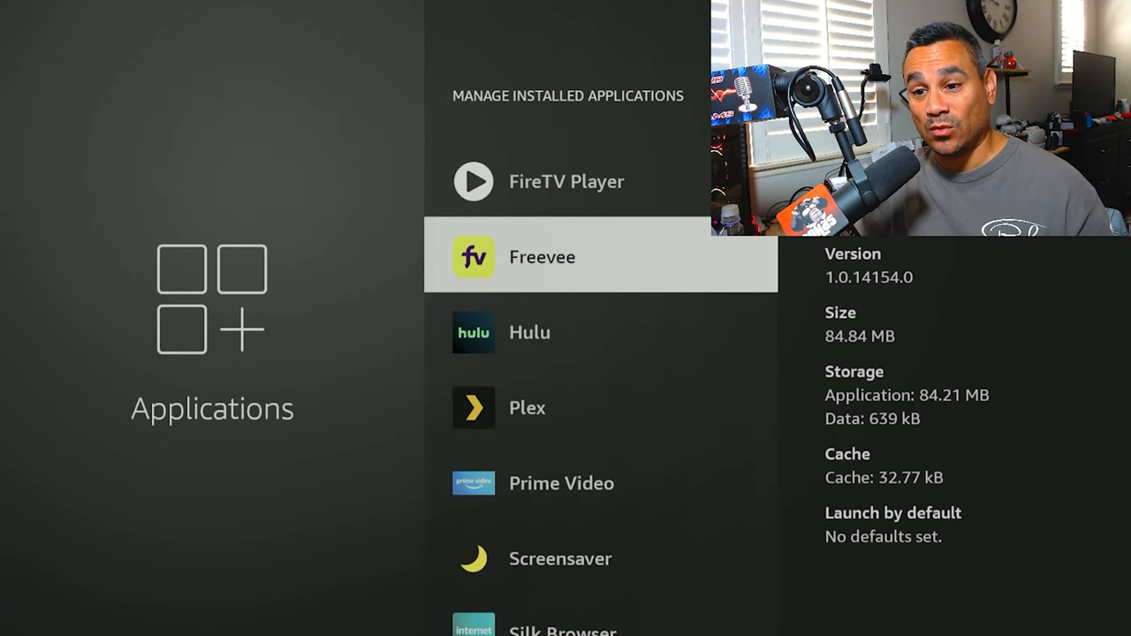
click(542, 257)
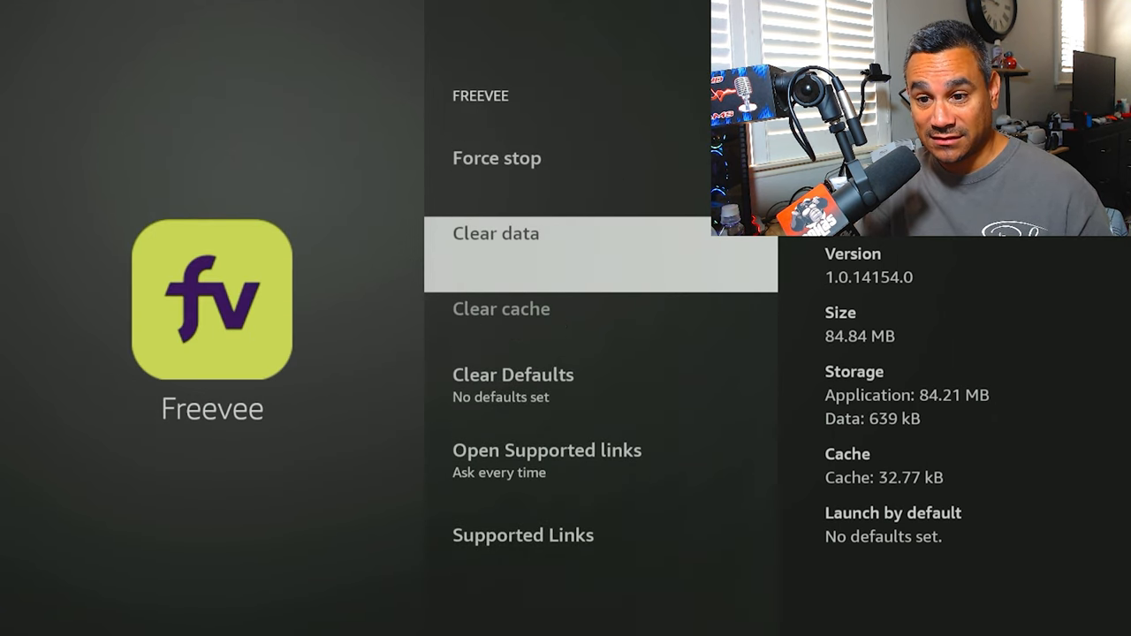
key(Back)
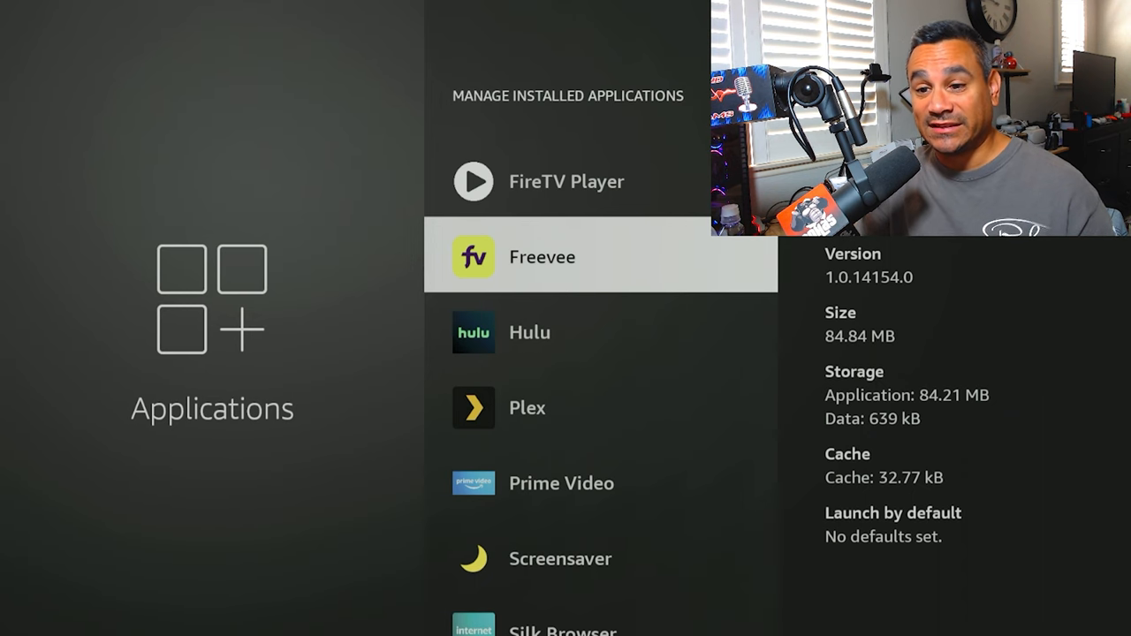
key(Back)
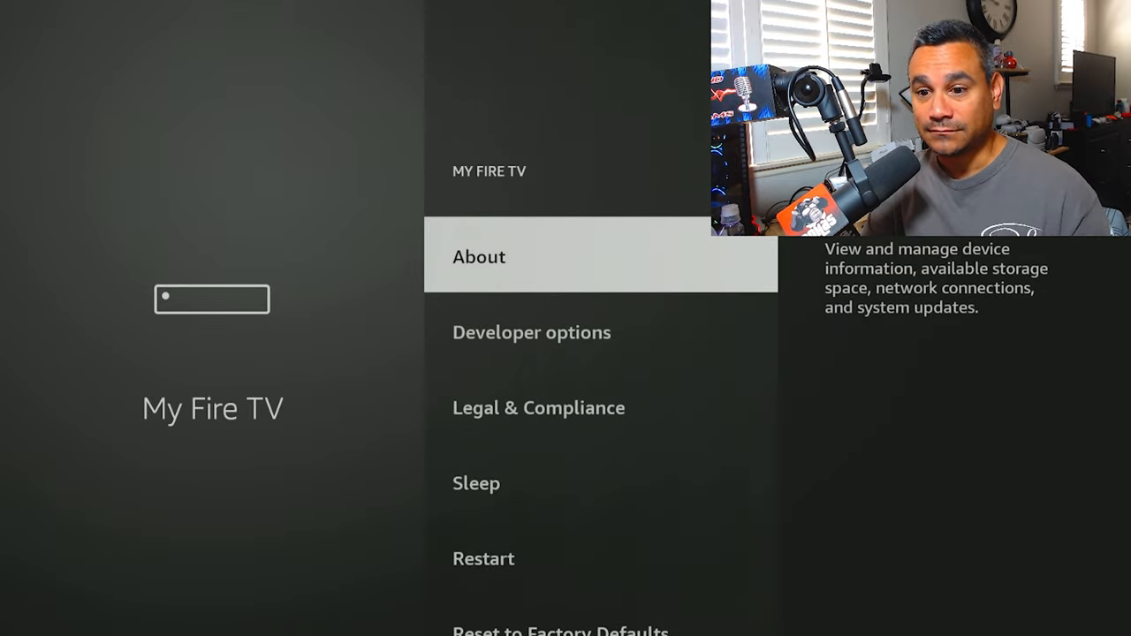
Step: Select Reset to Factory Defaults in My Fire TV, cancel the warning, and go Home
scroll(down, 3)
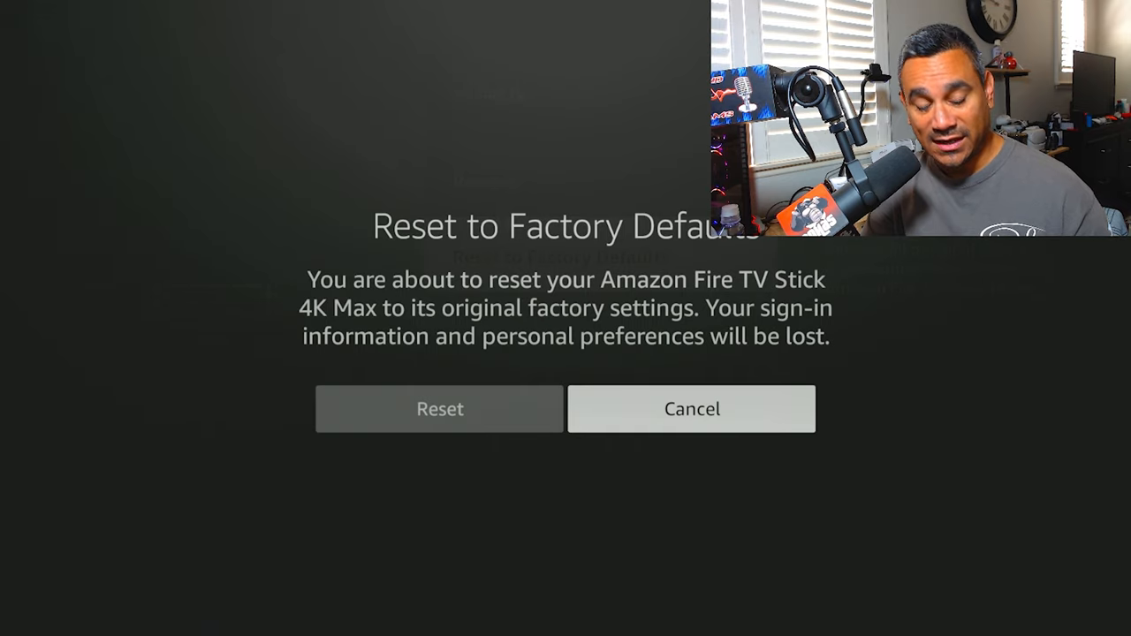
click(692, 408)
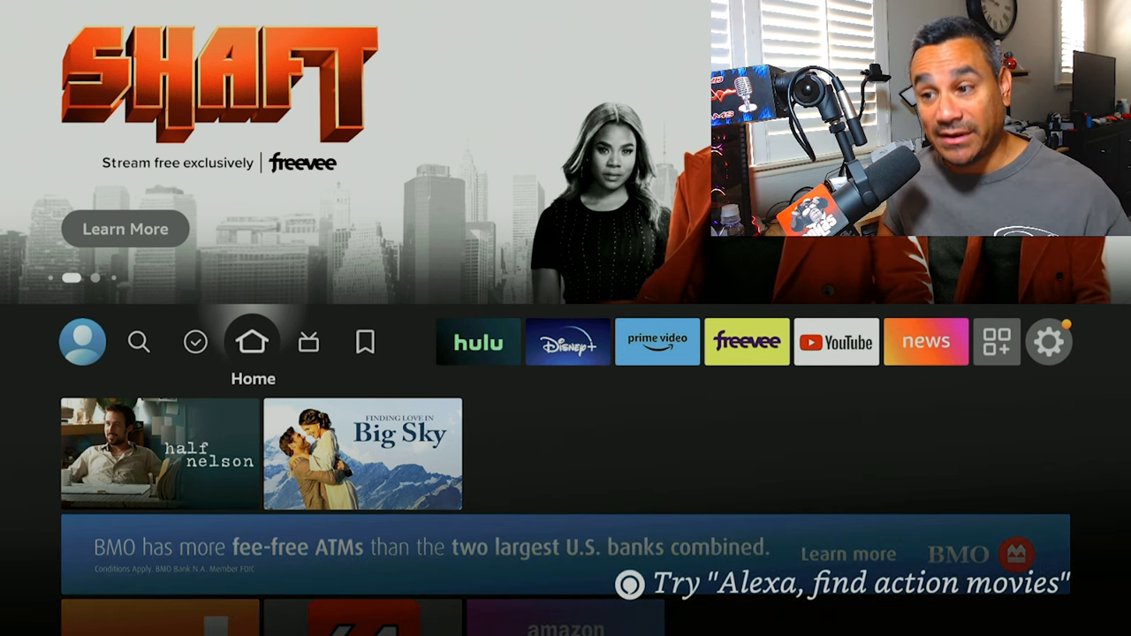
Step: Go to Settings > Network and view Connection Status: Wi-Fi and internet connected
click(364, 342)
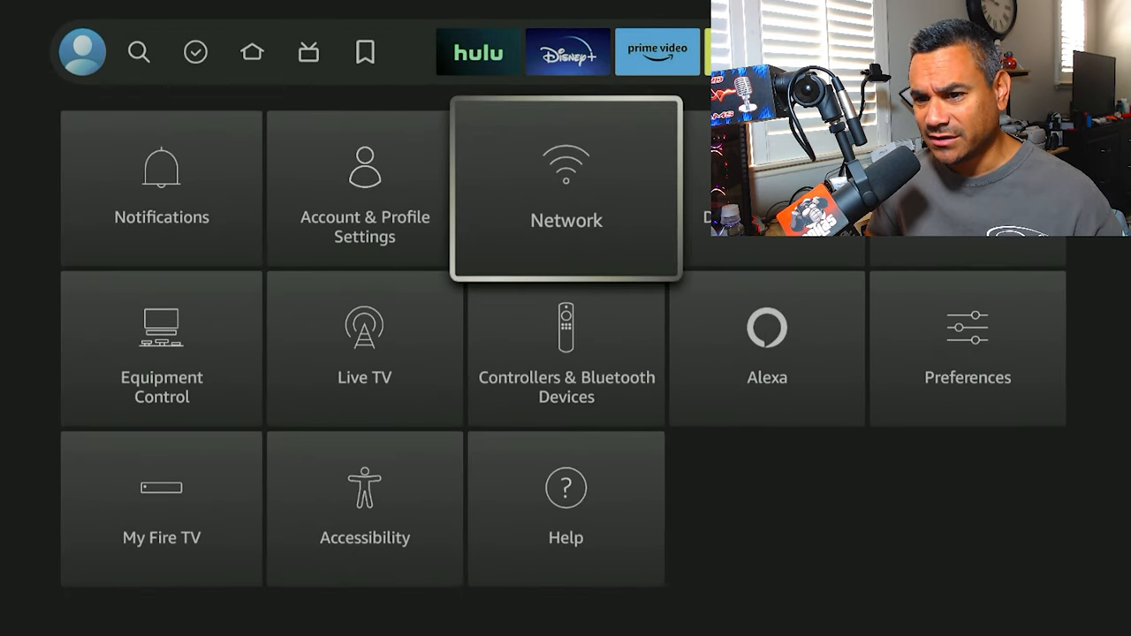
click(565, 186)
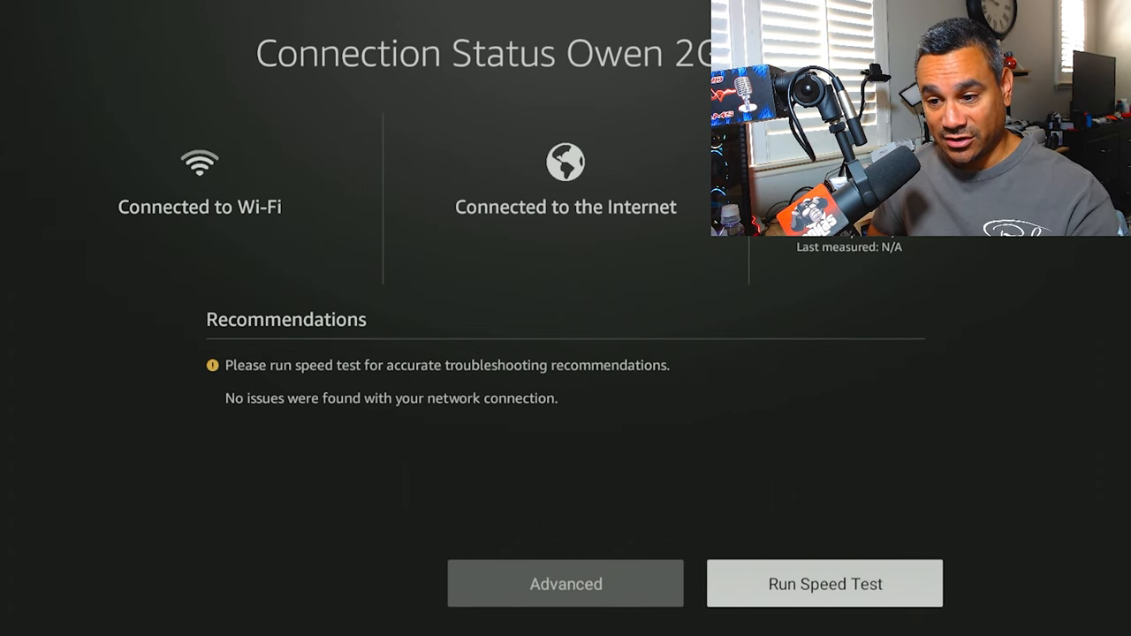
Step: Run and confirm a speed test, recording a measurement at 11:10 AM PDT today
click(824, 583)
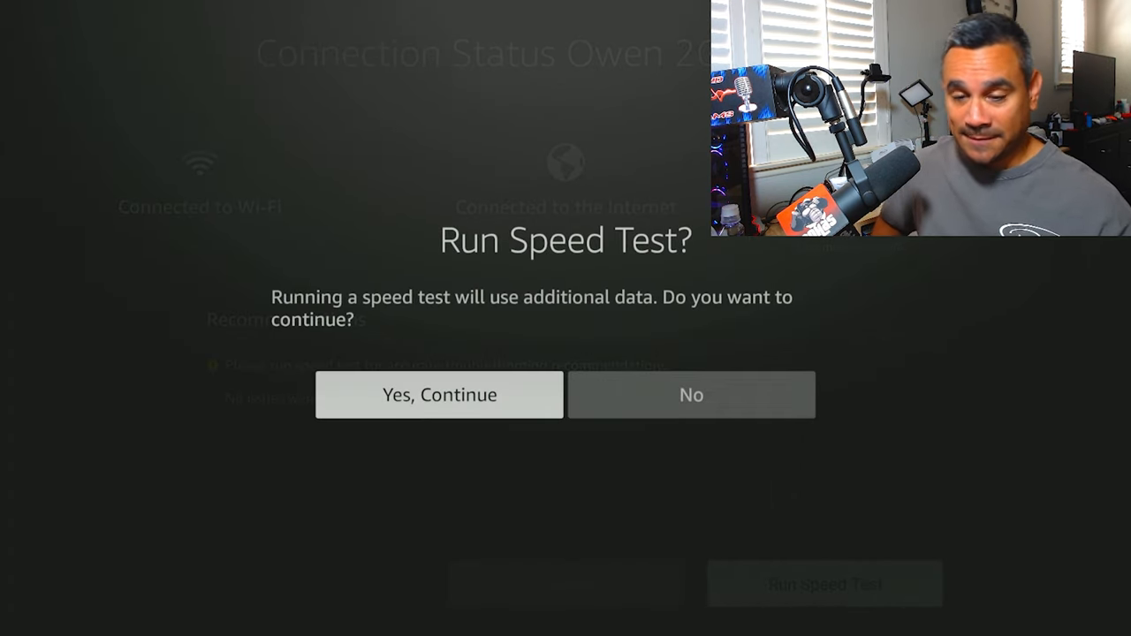
click(438, 395)
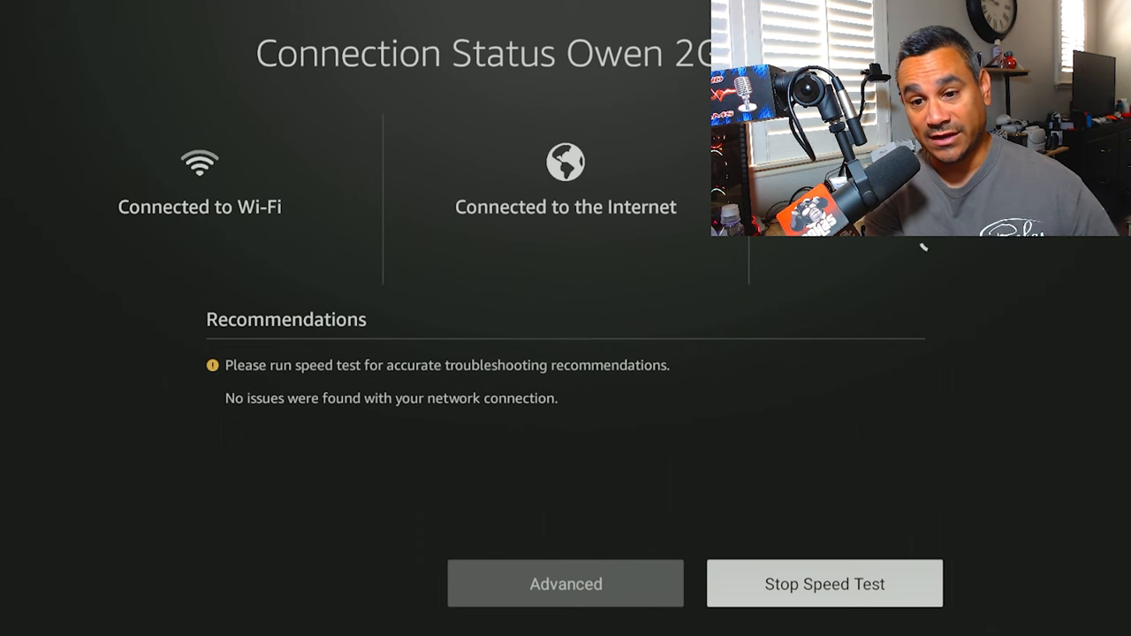
click(824, 583)
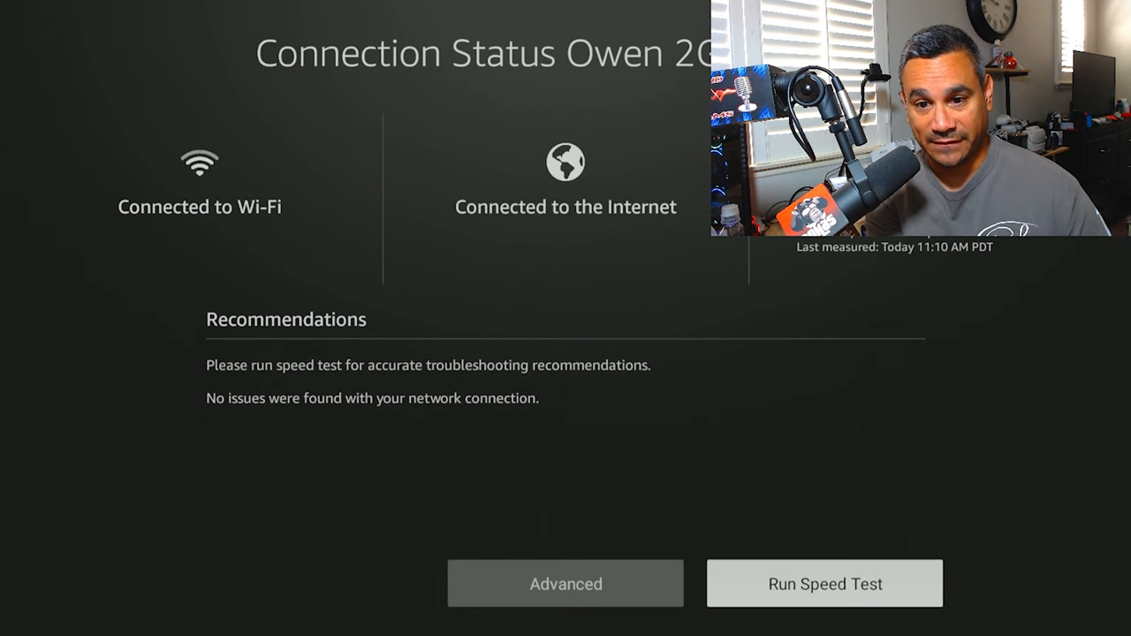